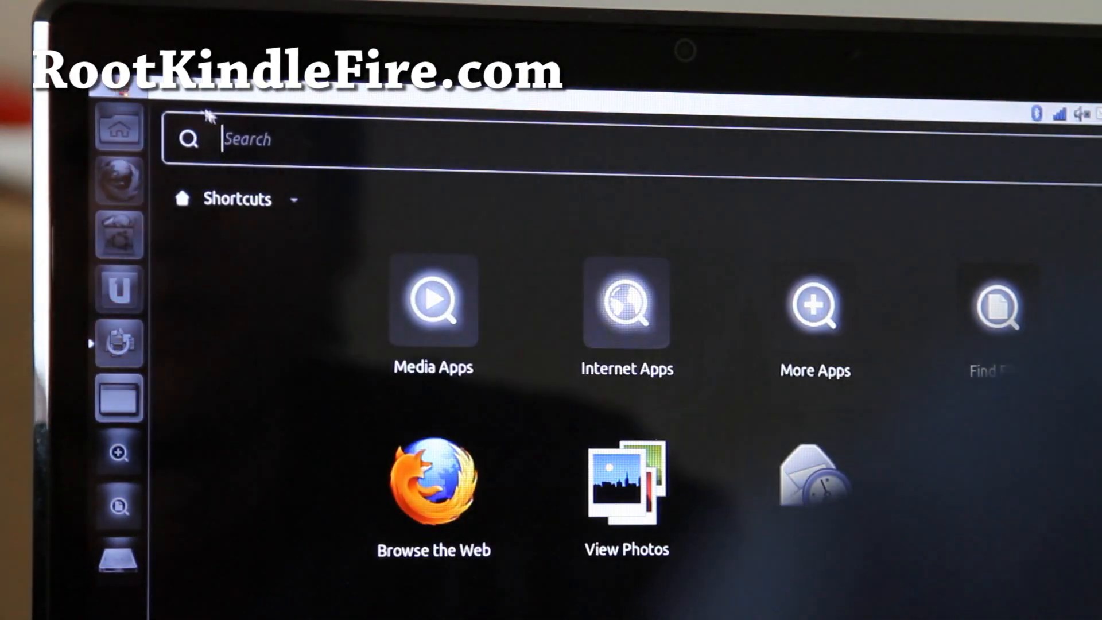
- Search the Dash for 'fil' to find the file manager
text(fil)
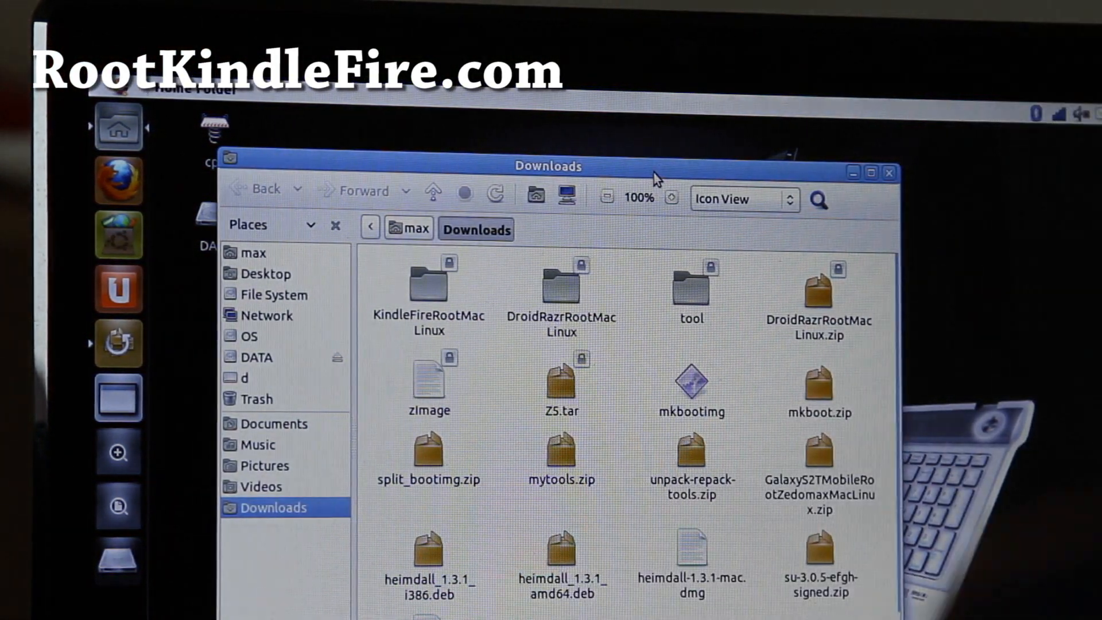
mouse_move(373, 250)
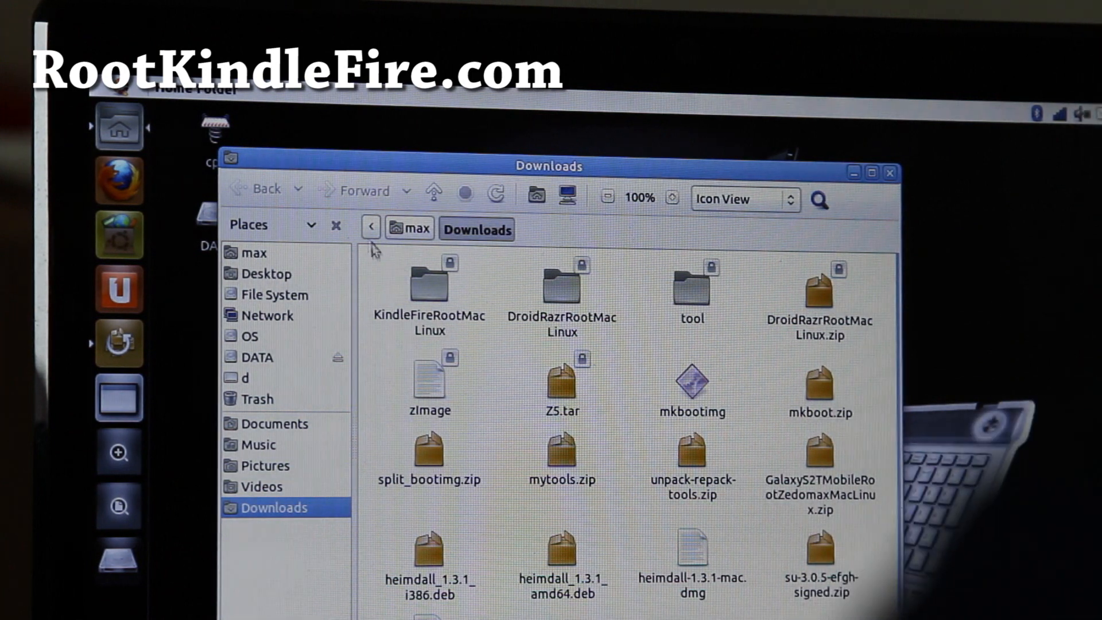
mouse_move(432, 295)
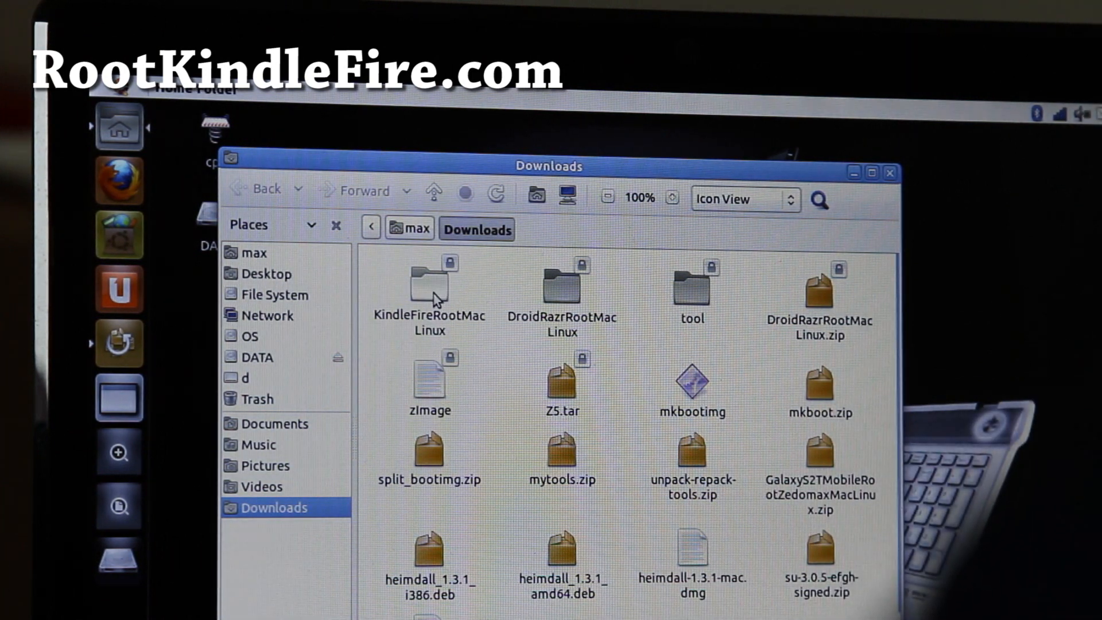
- Browse into KindleFireRootMacLinux, check adb_usb.ini's actions, visit home folder max and come back
double_click(429, 285)
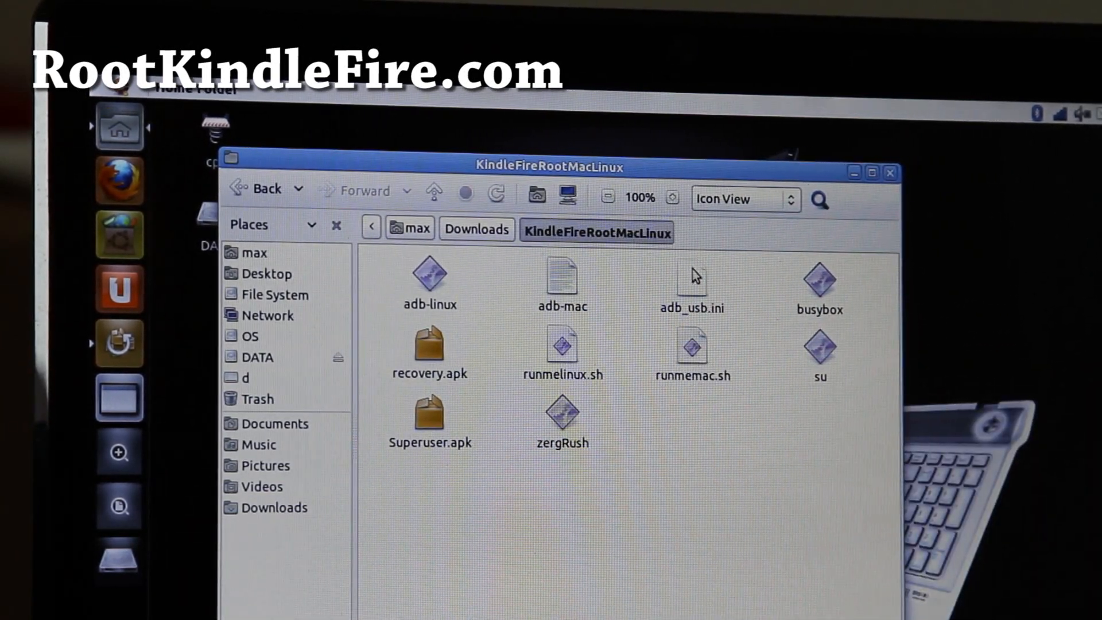
right_click(693, 278)
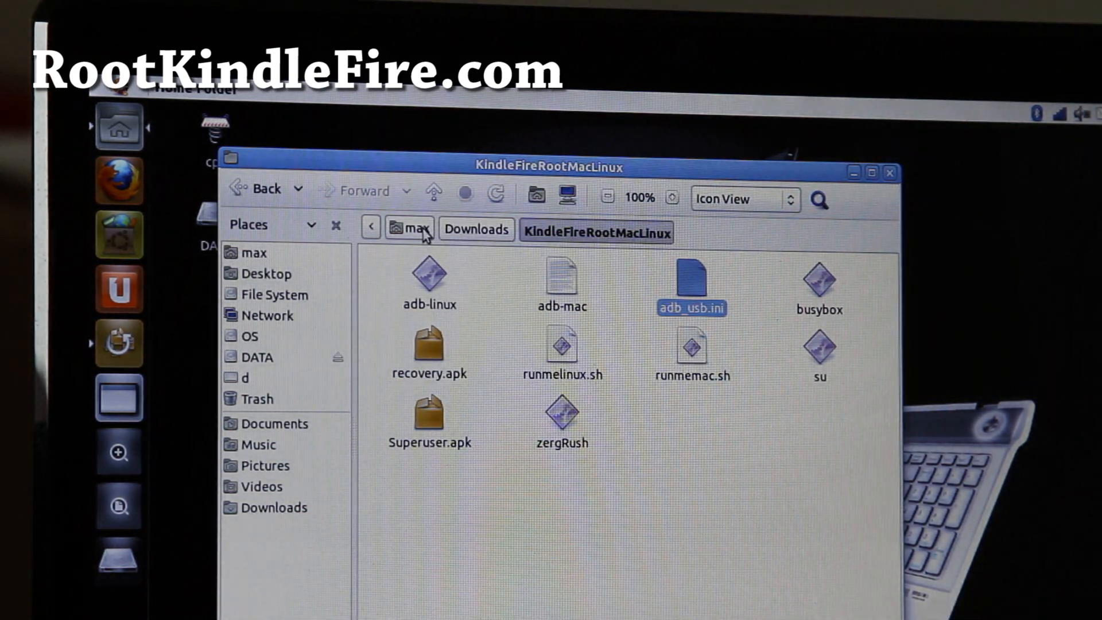
click(410, 229)
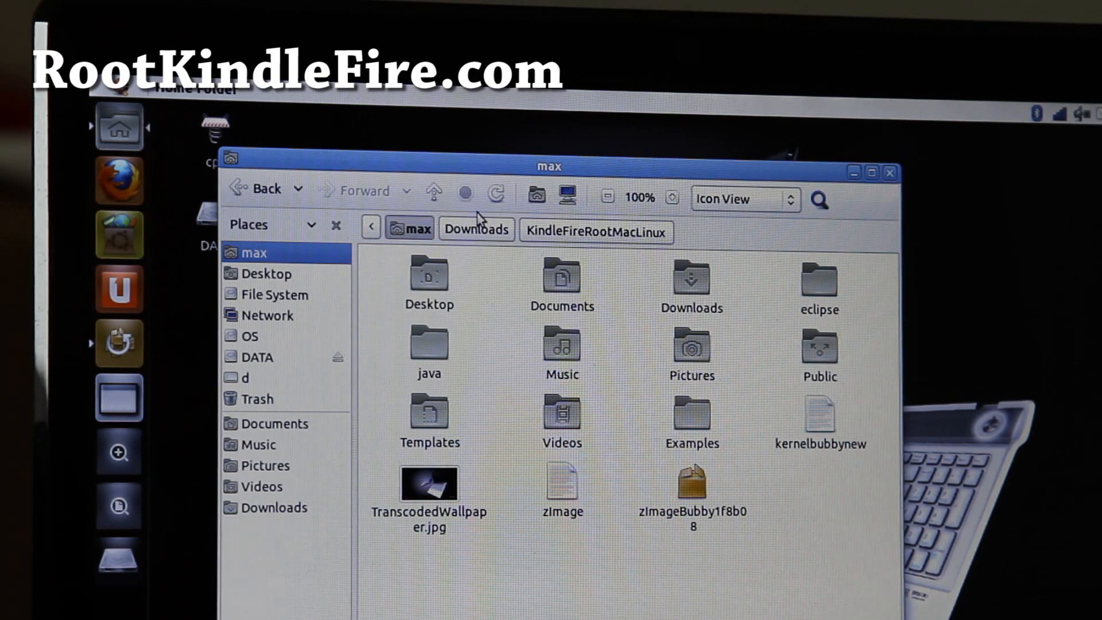
click(596, 232)
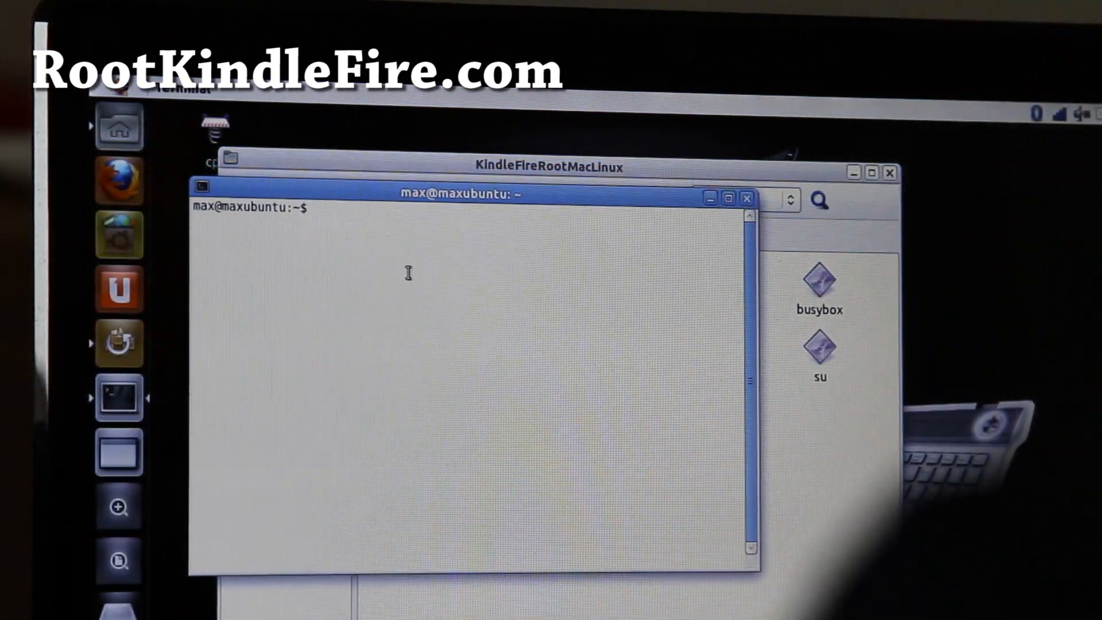
- Change into Downloads, list its files, then enter the KindleFireRootMacLinux folder
text(cd)
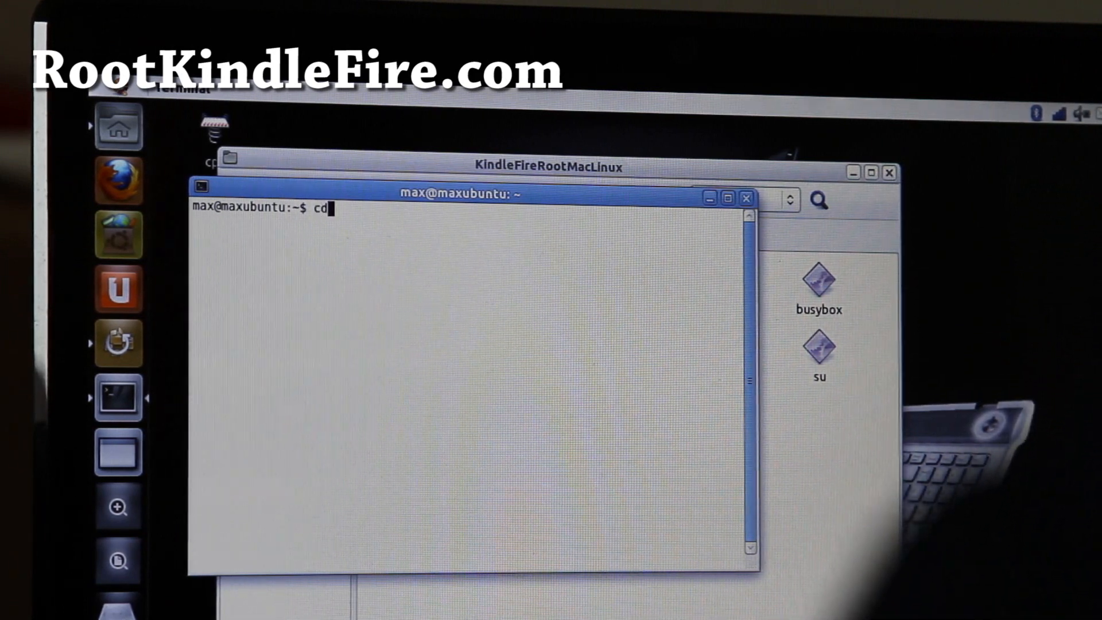
text(Downloads/)
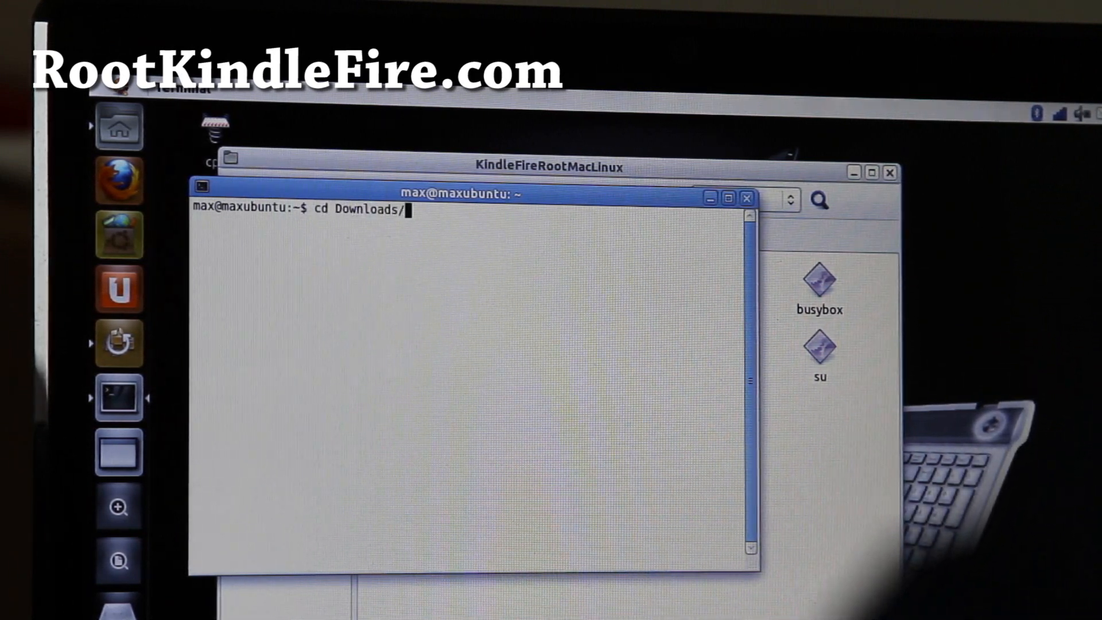
text(ls)
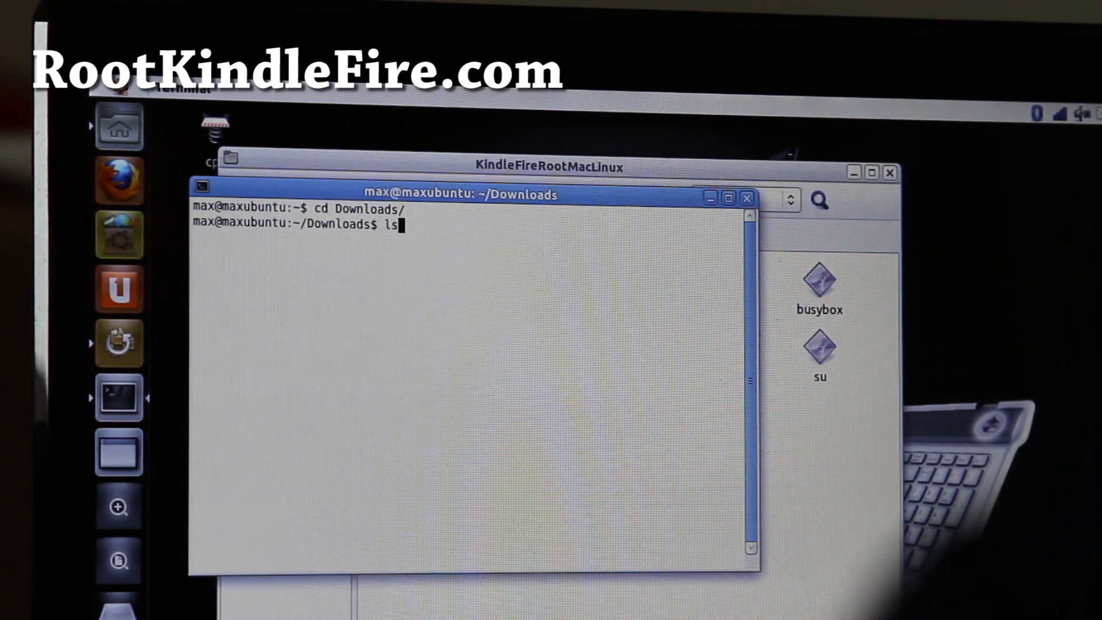
key(Return)
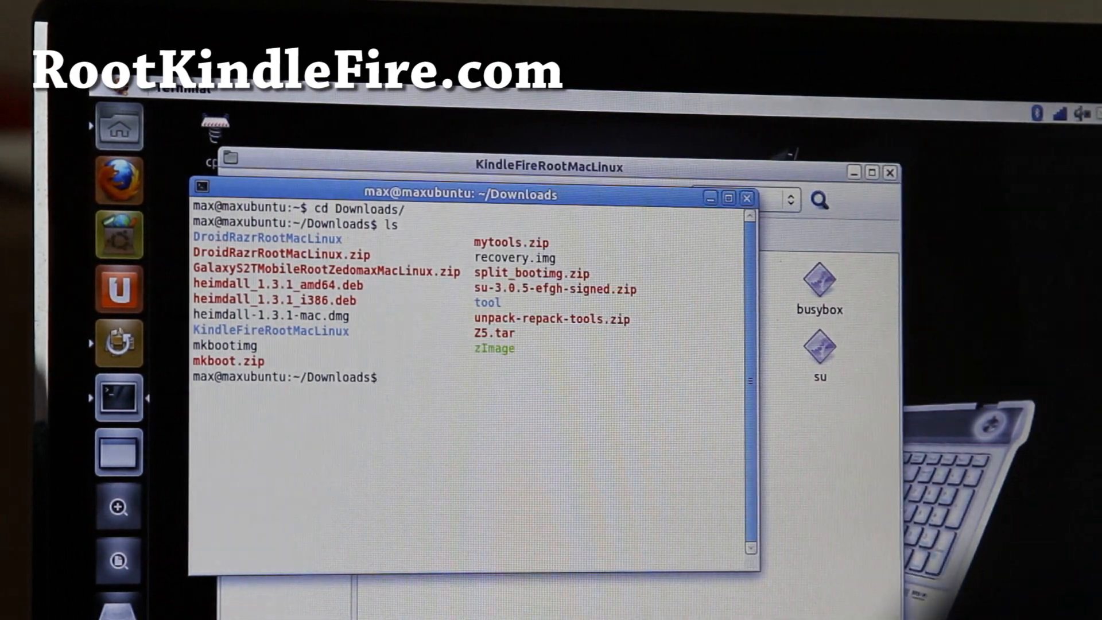
text(cd KindleFireRootMacLinux/)
text(dir)
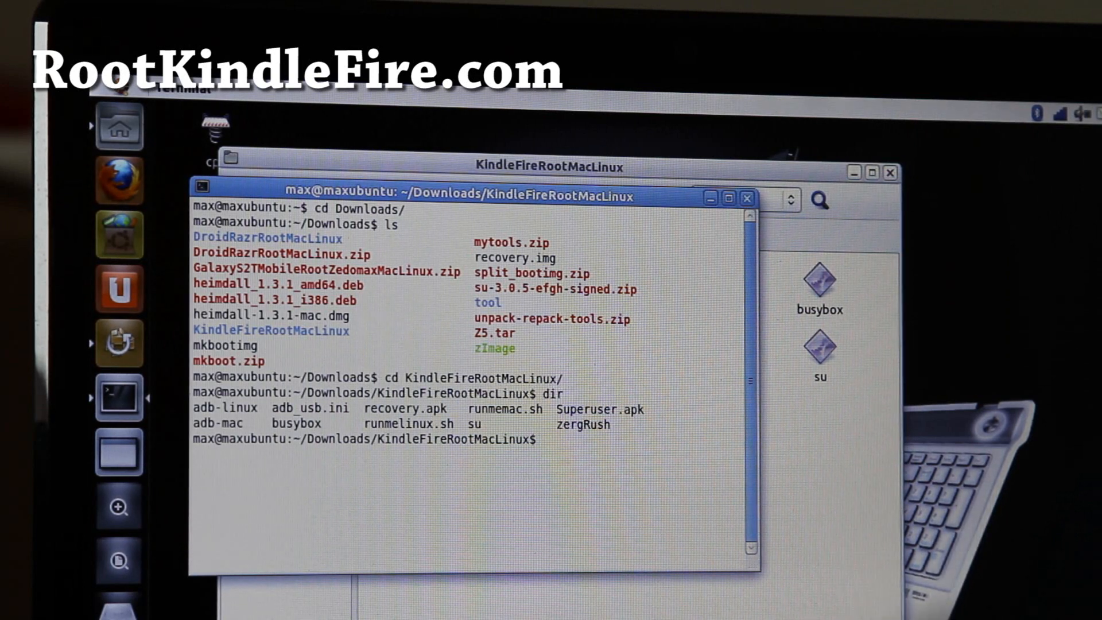
- Attempt mkdir ~.android, then retry it with sudo after permission is denied
text(mak)
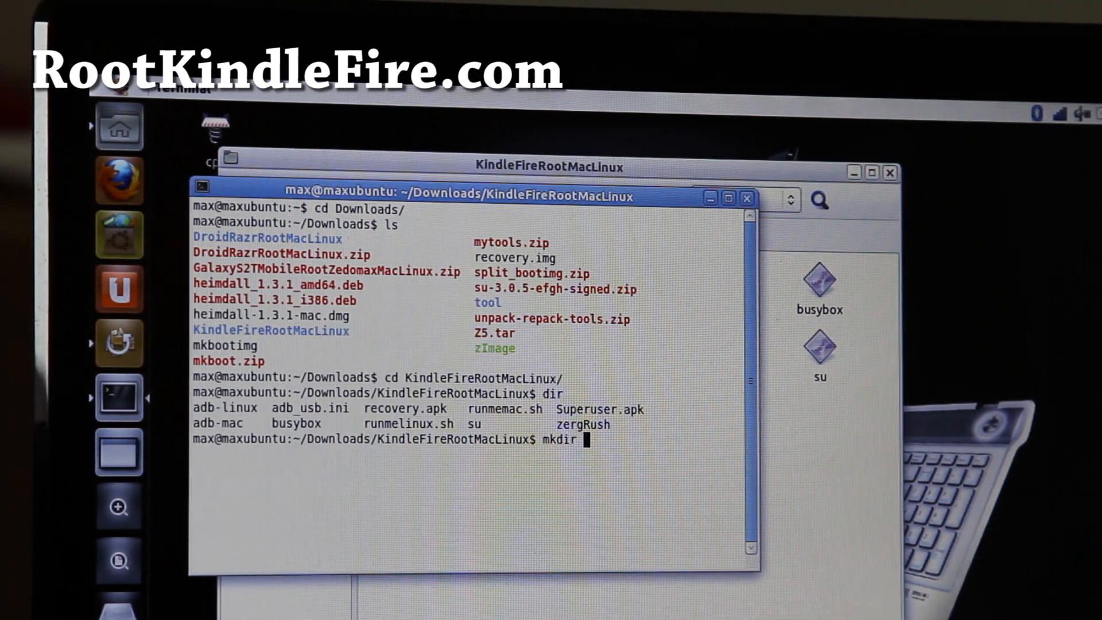
text(~/)
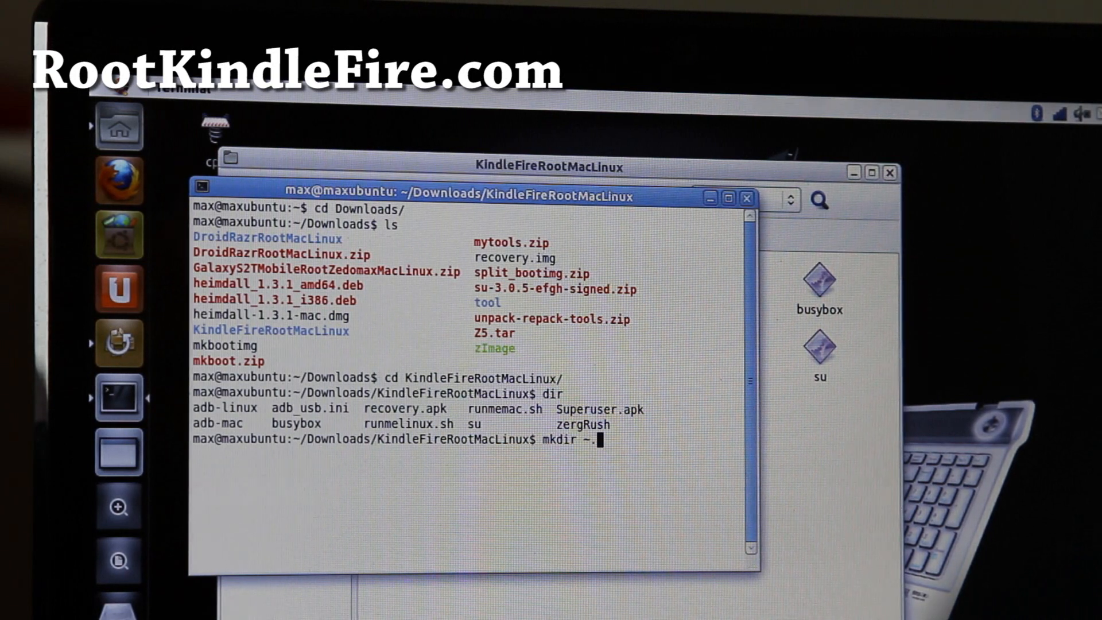
text(.android)
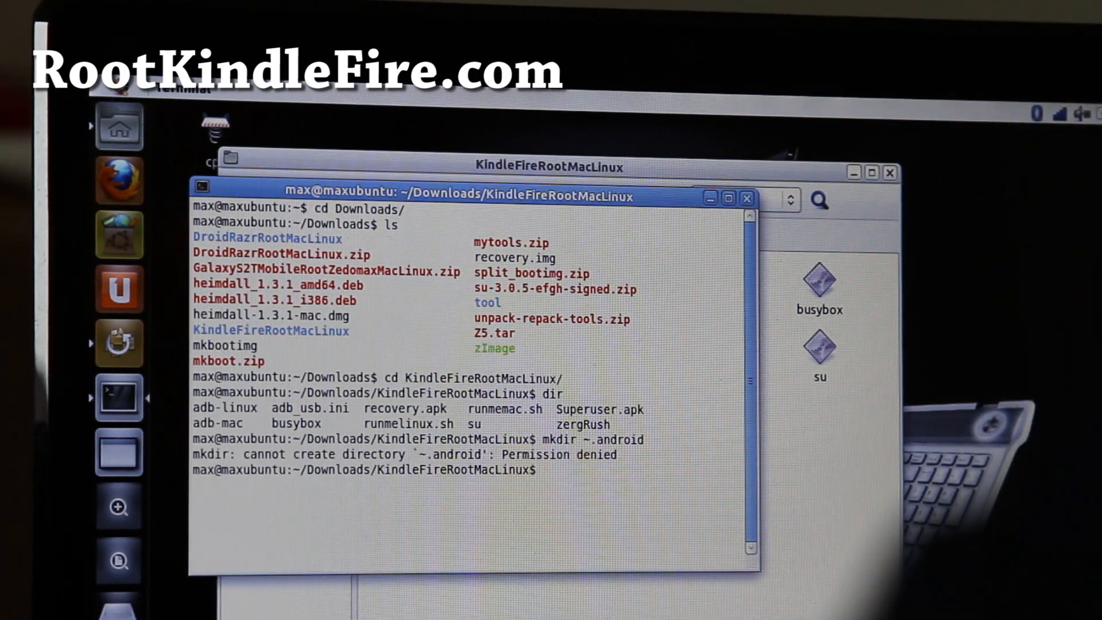
text(mkdir ~.android)
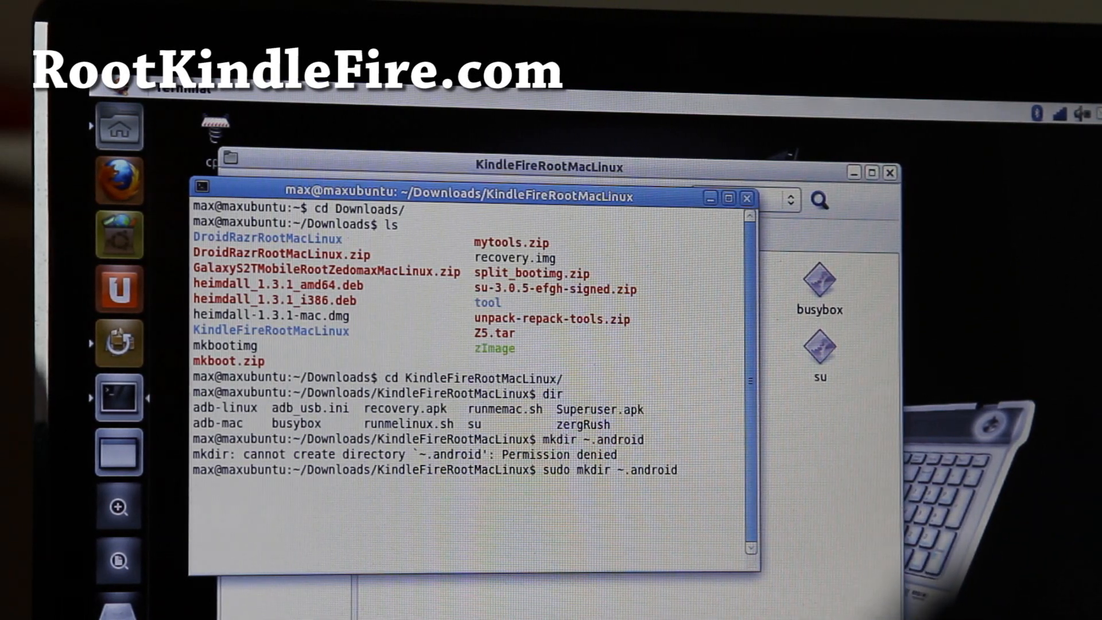
key(Return)
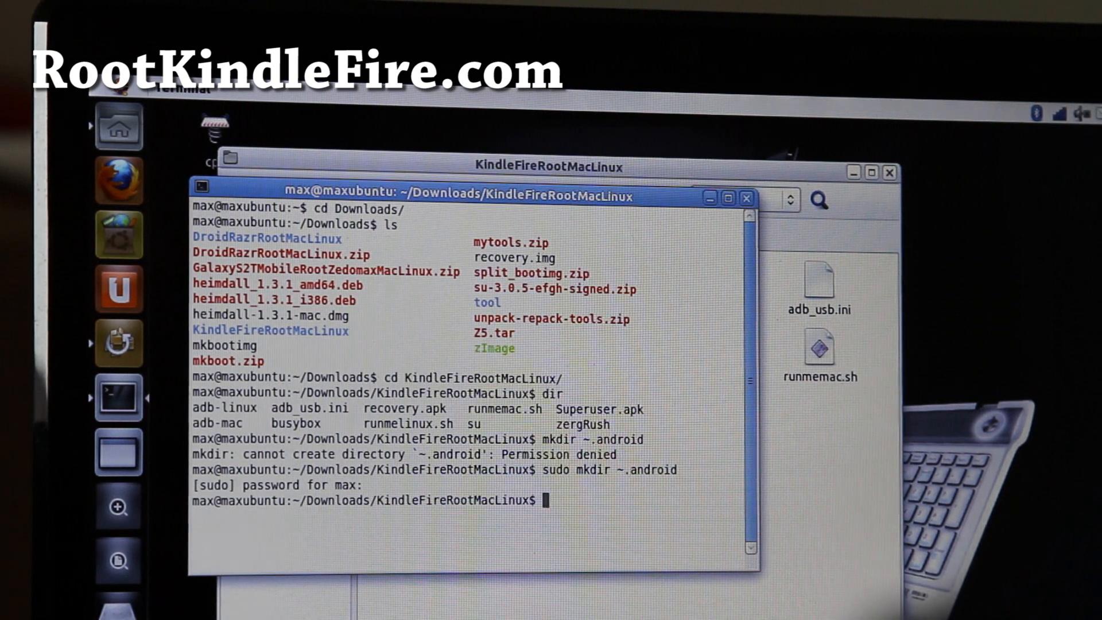
- Run 'sudo cp adb_usb.ini ~.android/.' to copy the USB config into ~.android
text(cp)
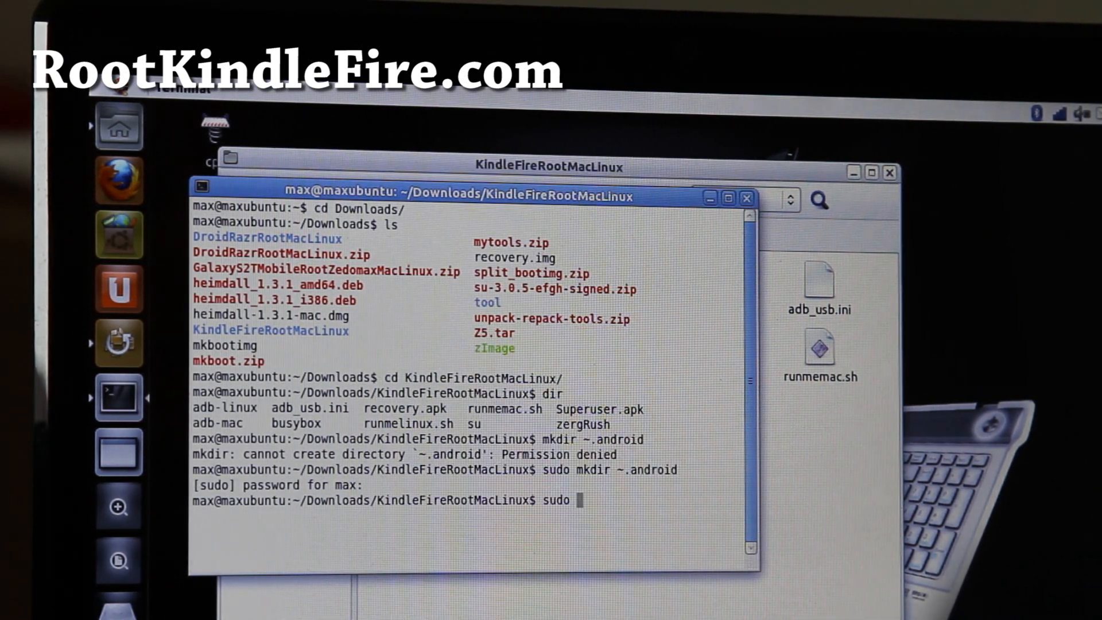
text(cp)
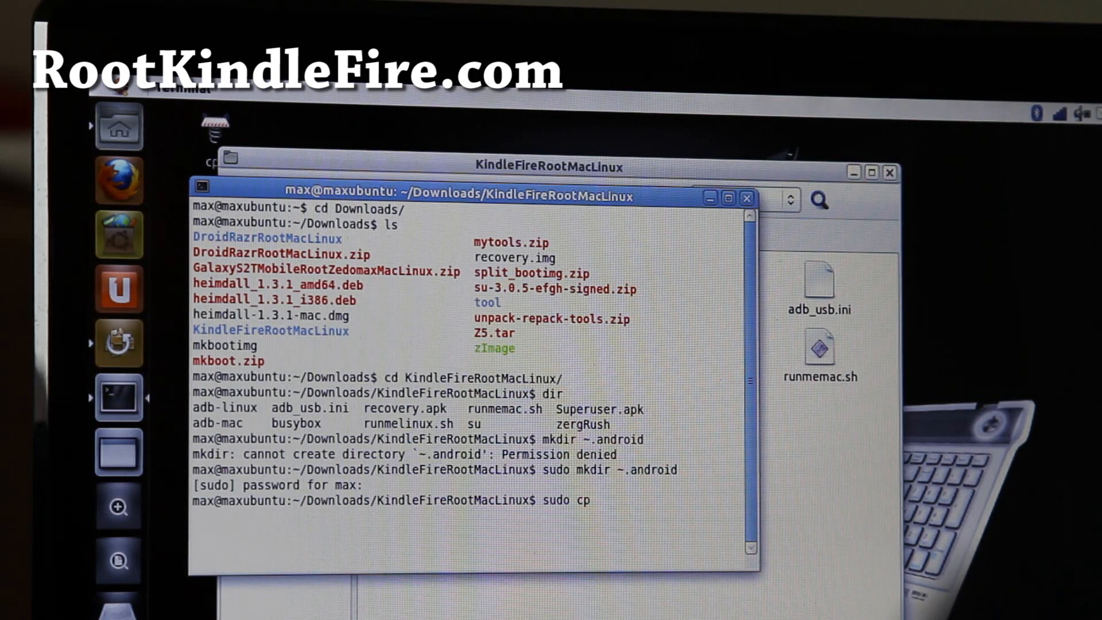
text(adb)
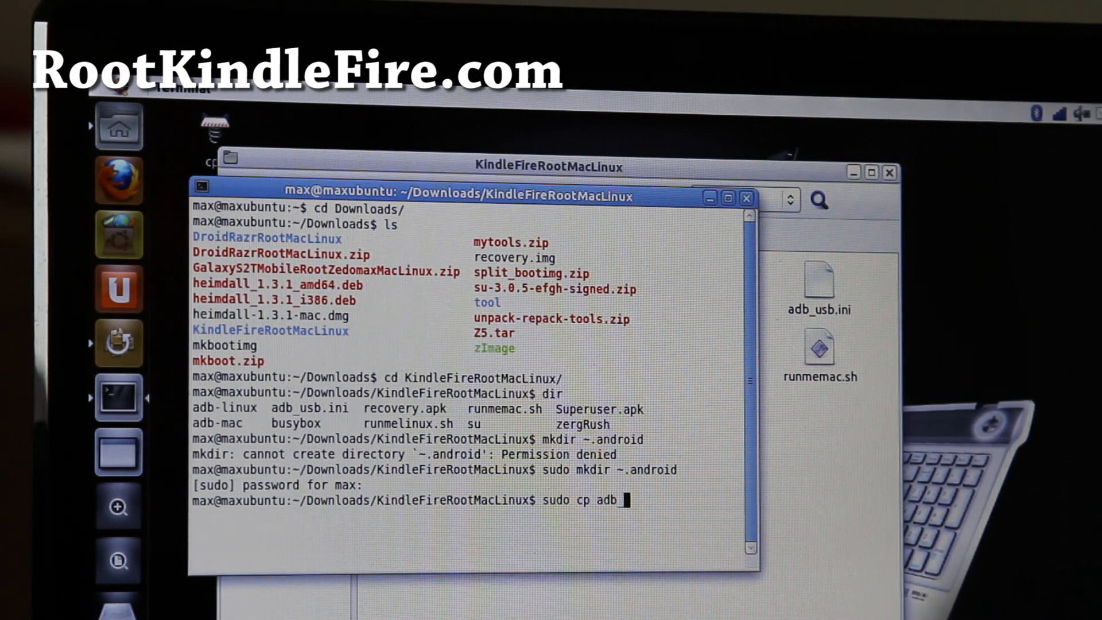
text(_usb.ini)
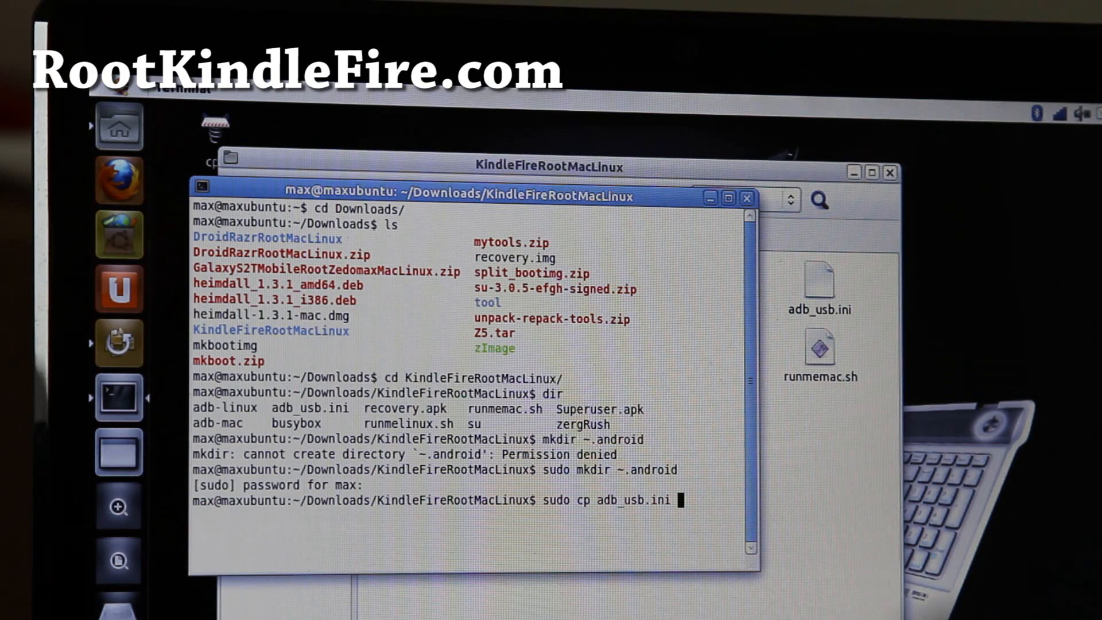
text(~.android/.)
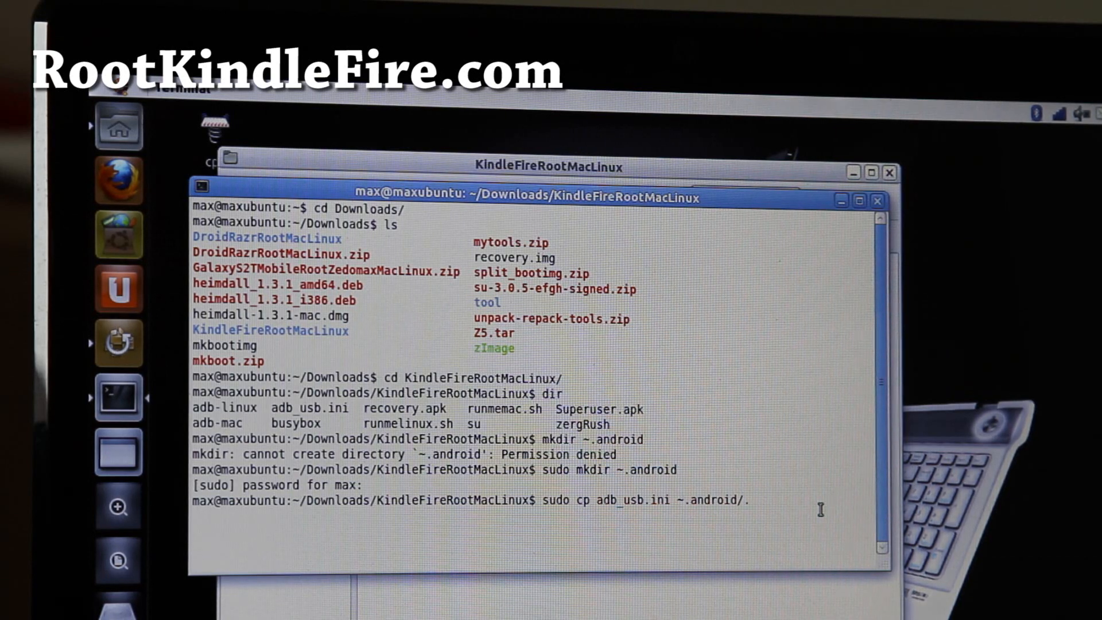
key(Return)
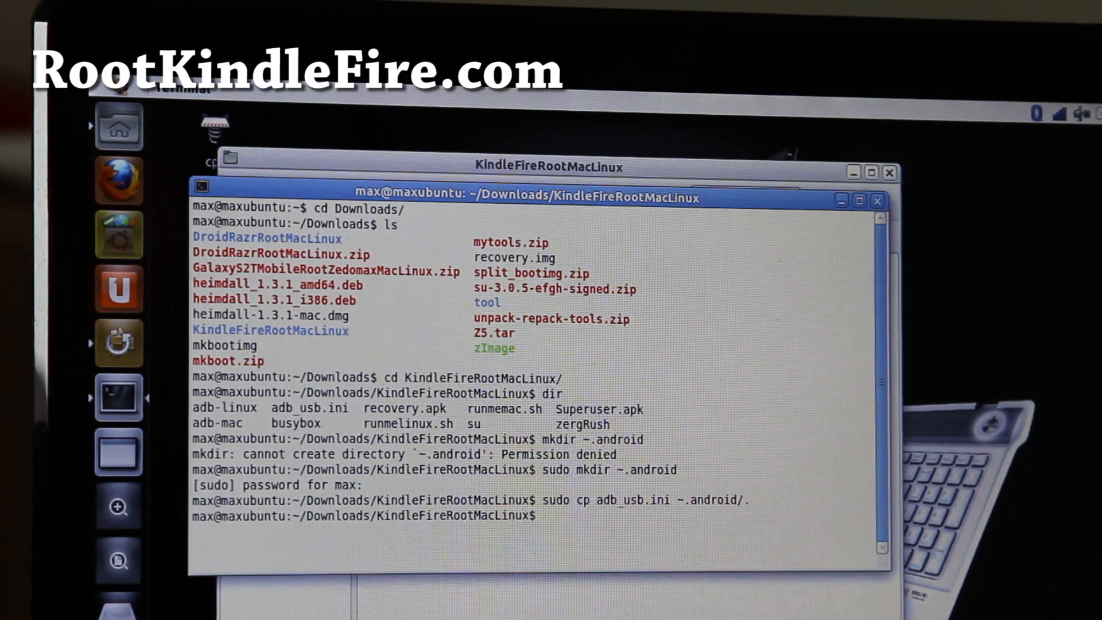
- Start the rooting script with 'sudo sh runmelinux.sh'
text(sudo sh ru)
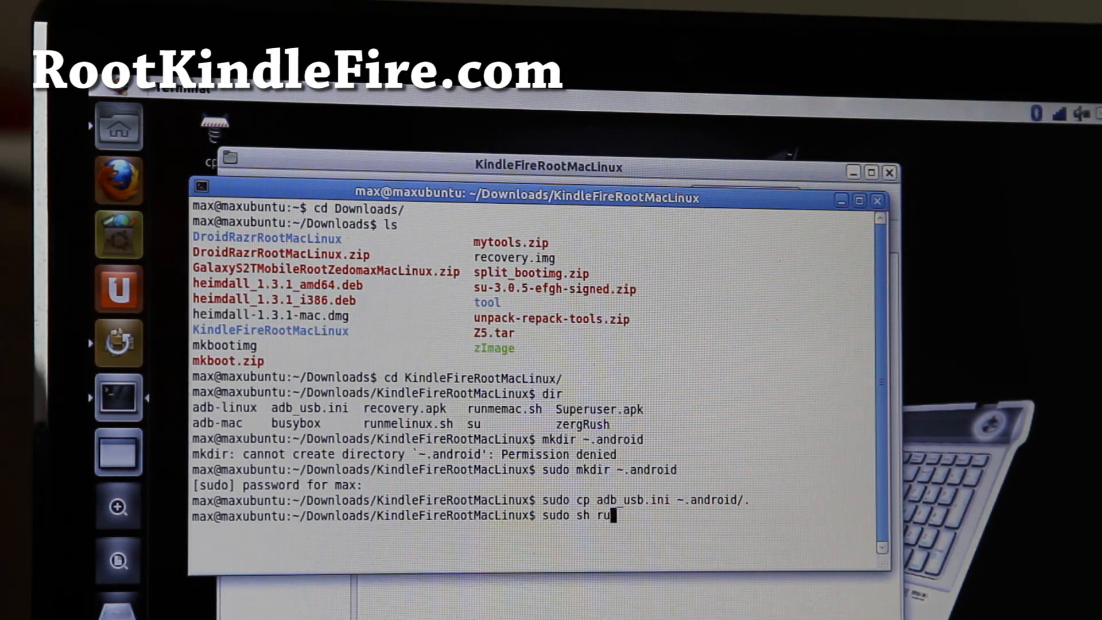
text(nme)
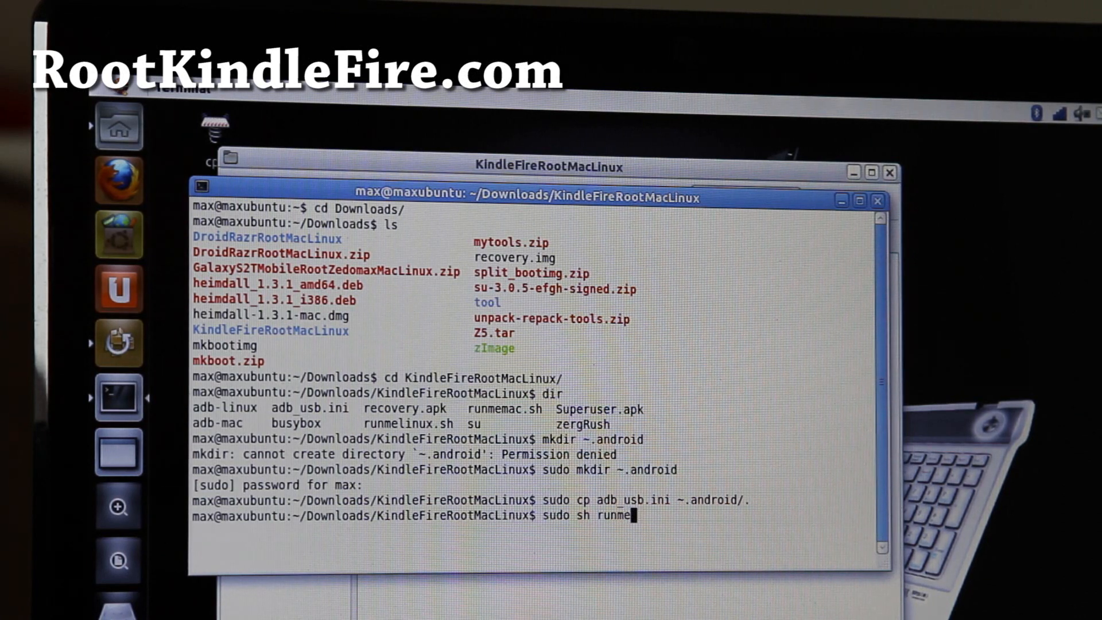
text(linux.sh)
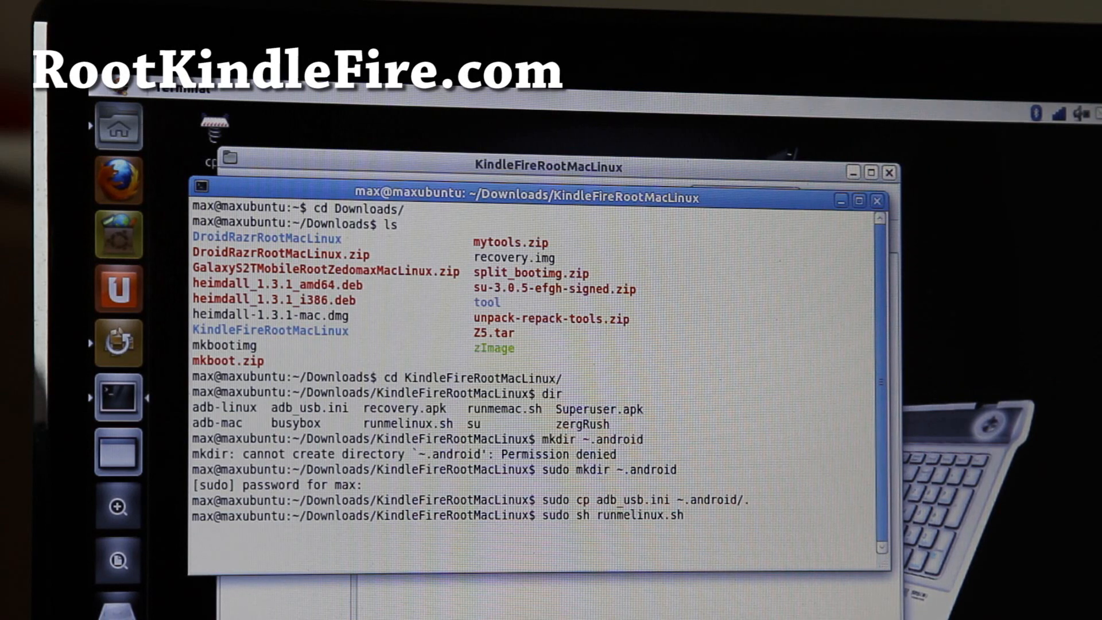
key(Return)
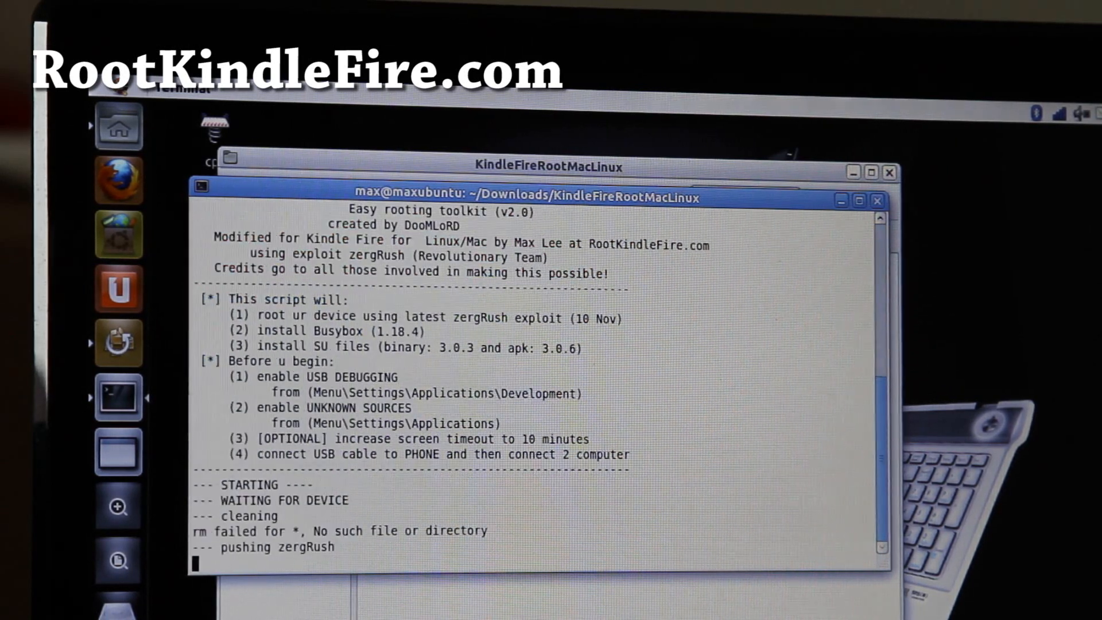